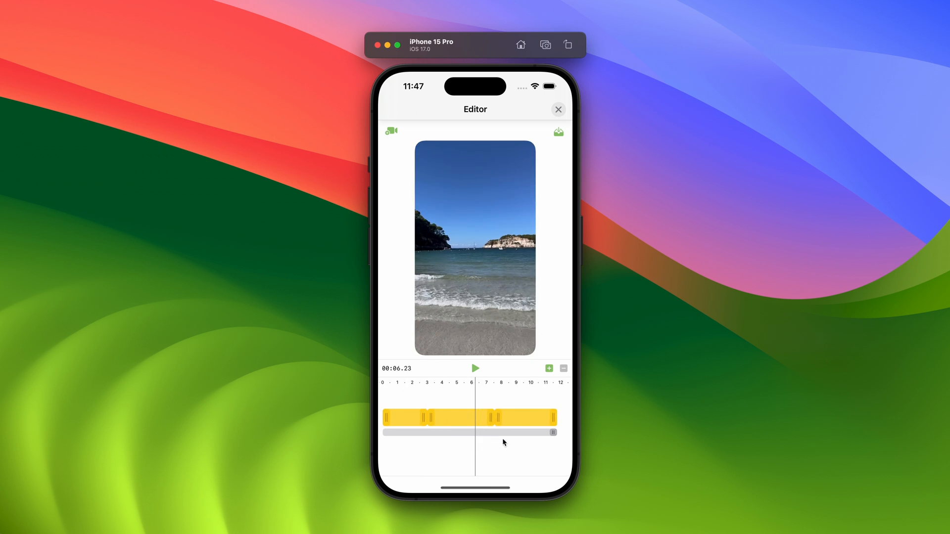
Drag a clip section on the yellow timeline track to a new position.
{"action": "left_click", "coordinate": [453, 417]}
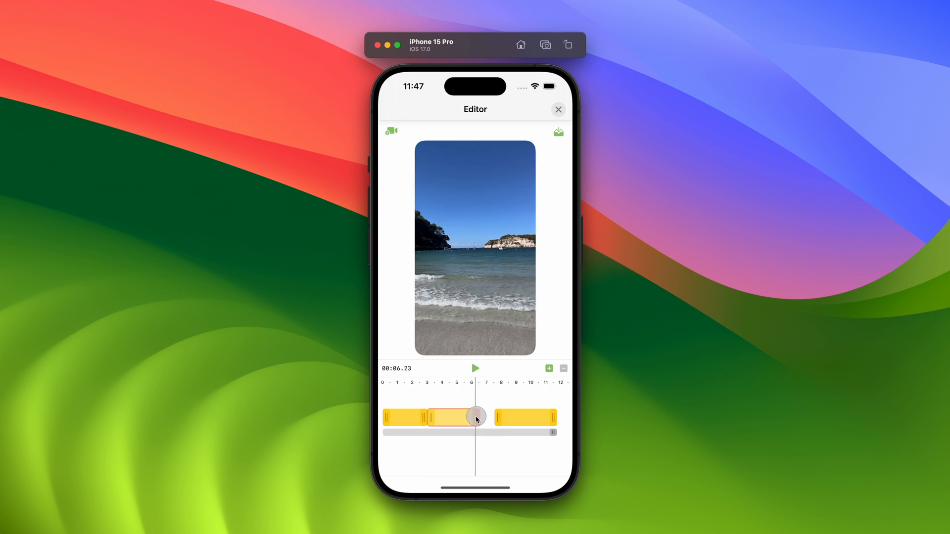
{"action": "left_click_drag", "start_coordinate": [476, 416], "coordinate": [457, 450]}
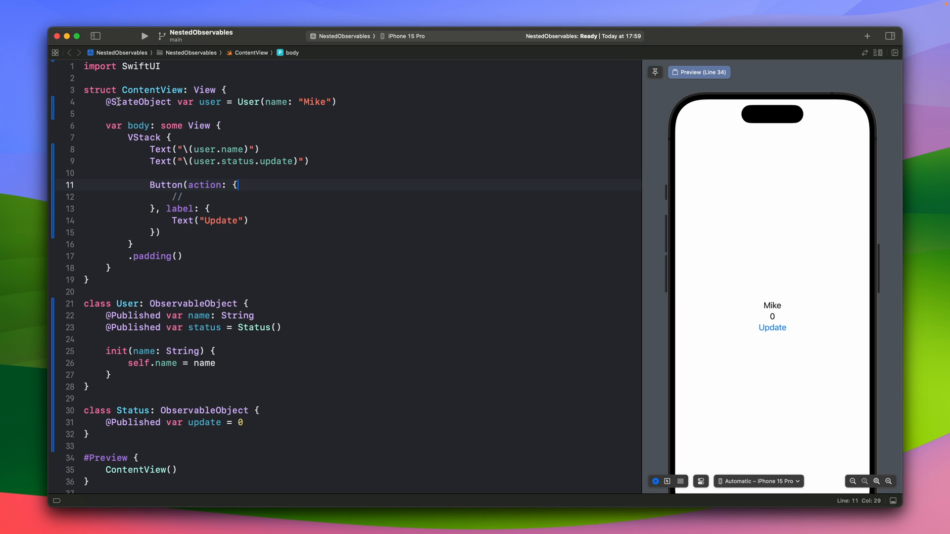
{"action": "double_click", "coordinate": [247, 102]}
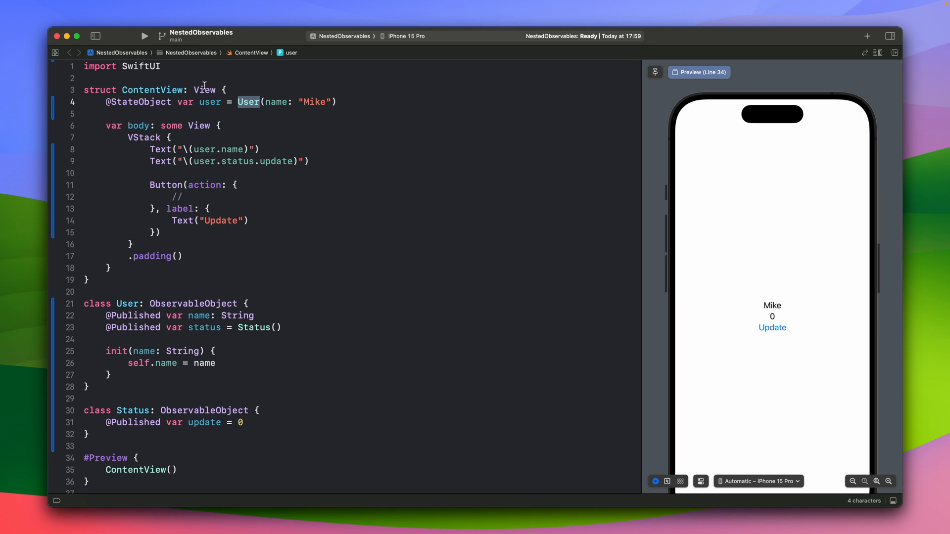
{"action": "mouse_move", "coordinate": [142, 304]}
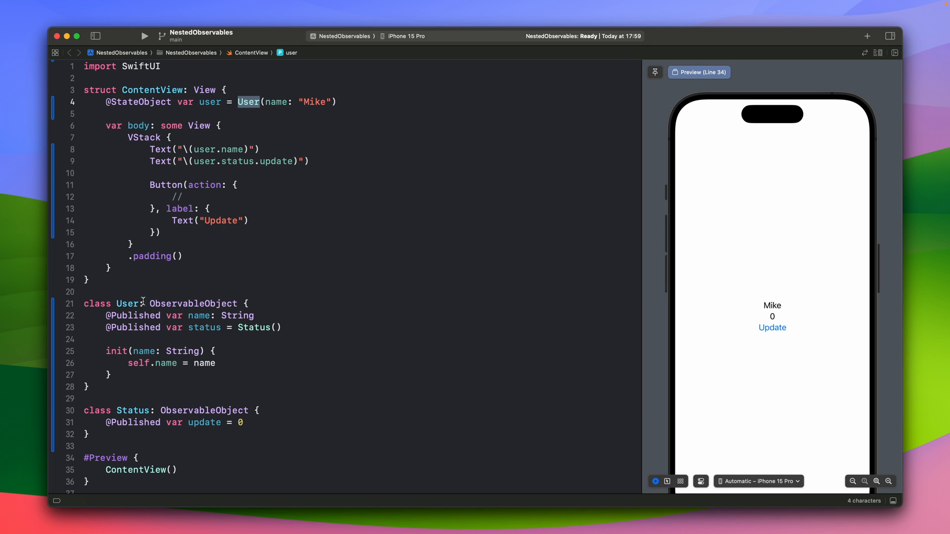
{"action": "double_click", "coordinate": [192, 304]}
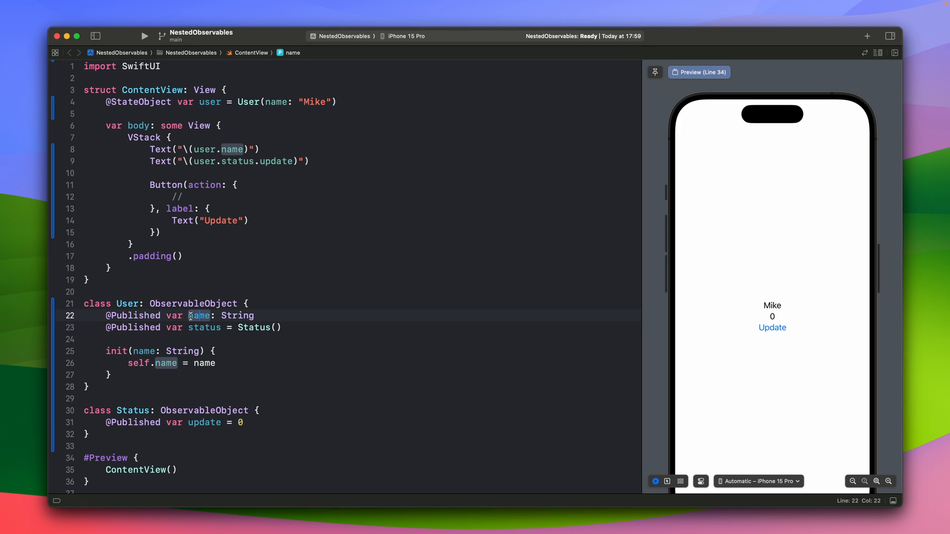
{"action": "left_click", "coordinate": [205, 327]}
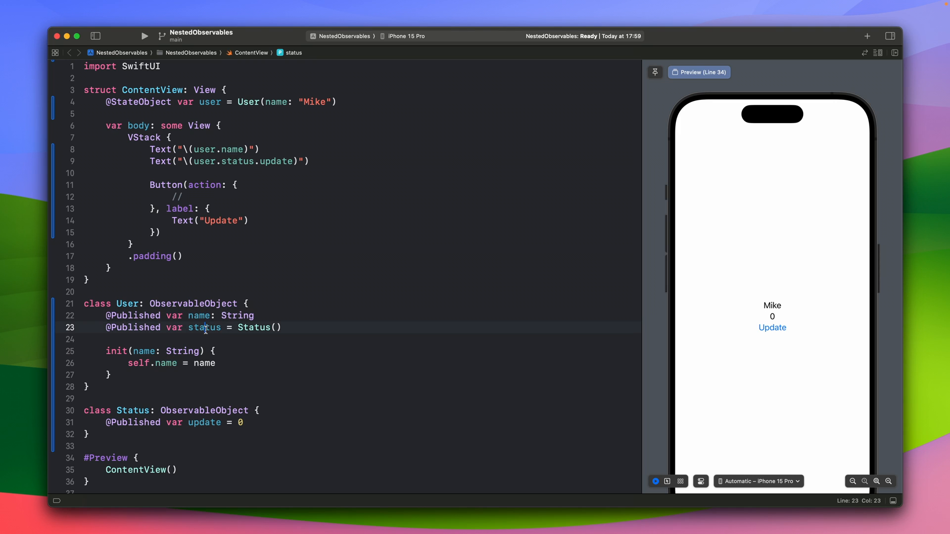
{"action": "double_click", "coordinate": [204, 327]}
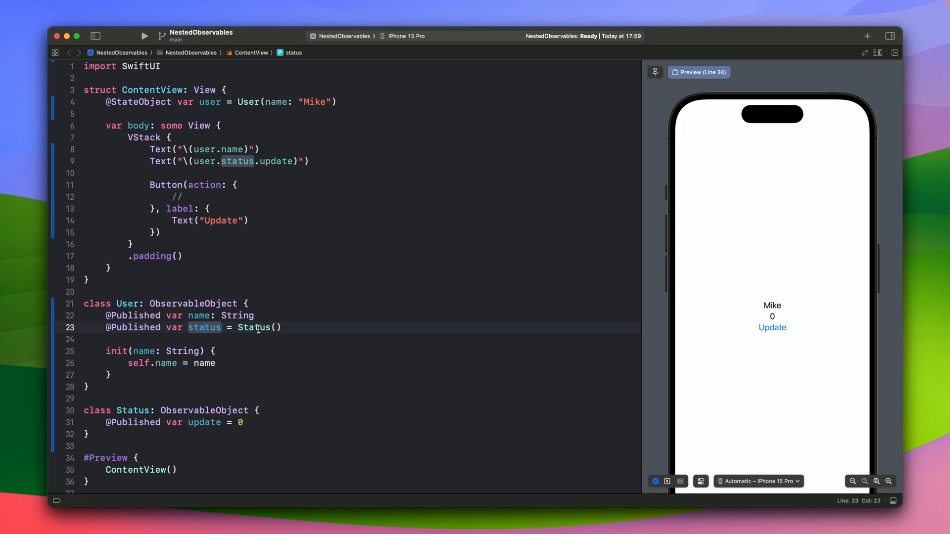
{"action": "double_click", "coordinate": [204, 411]}
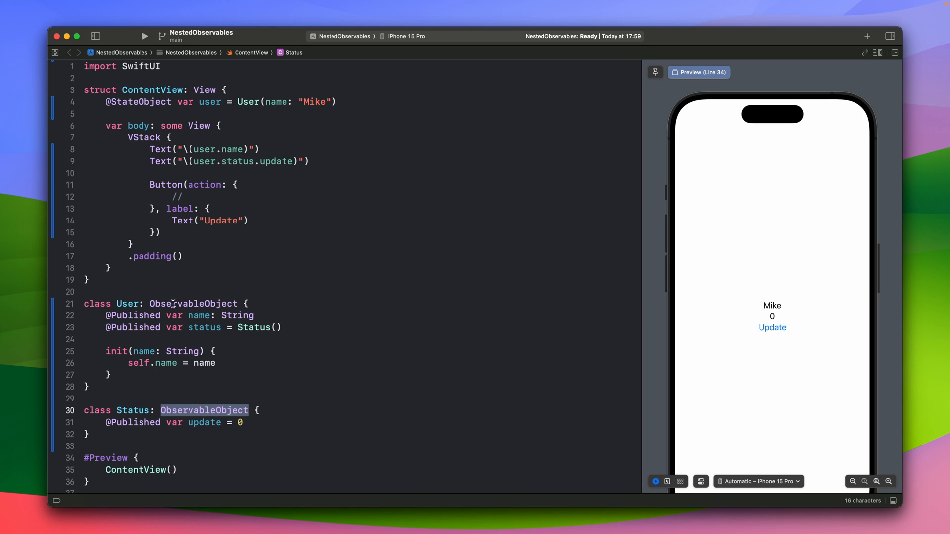
{"action": "double_click", "coordinate": [204, 328]}
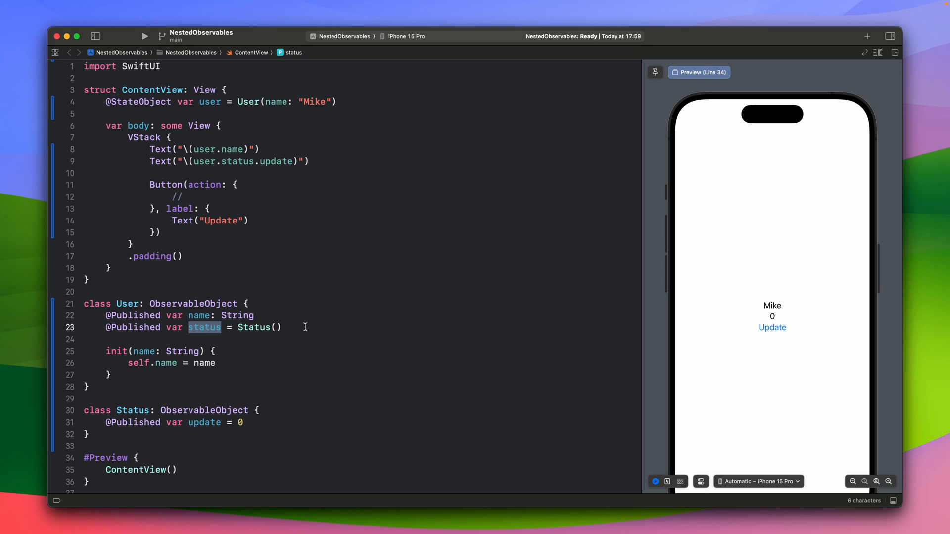
{"action": "mouse_move", "coordinate": [232, 327]}
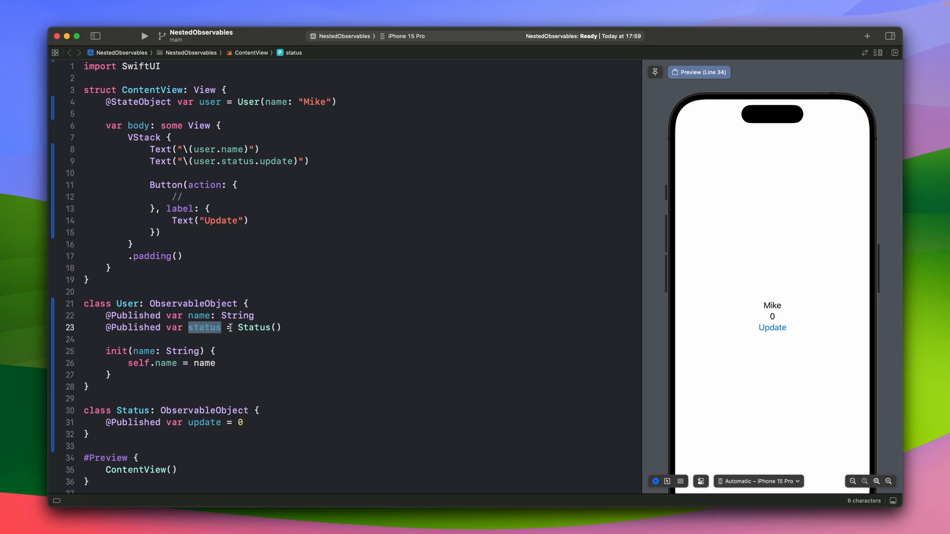
{"action": "left_click", "coordinate": [303, 327]}
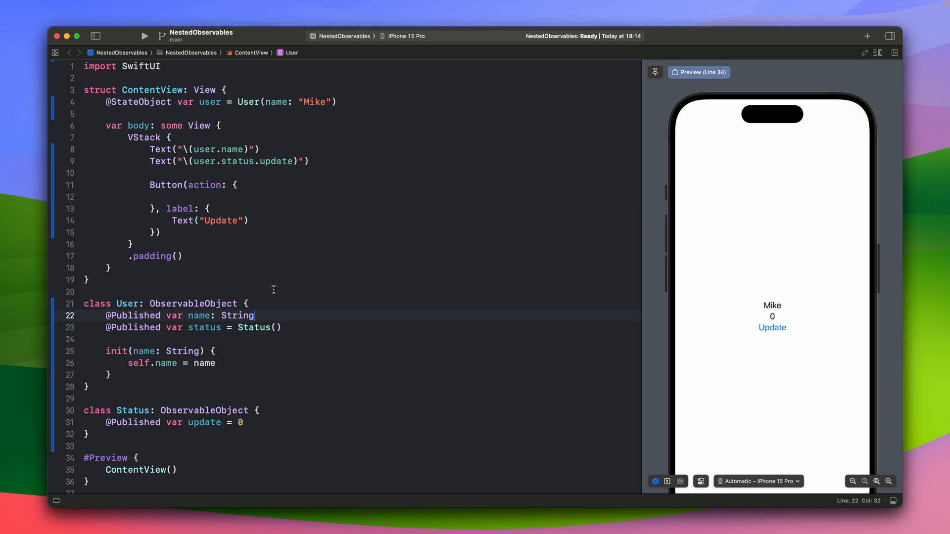
{"action": "mouse_move", "coordinate": [157, 382]}
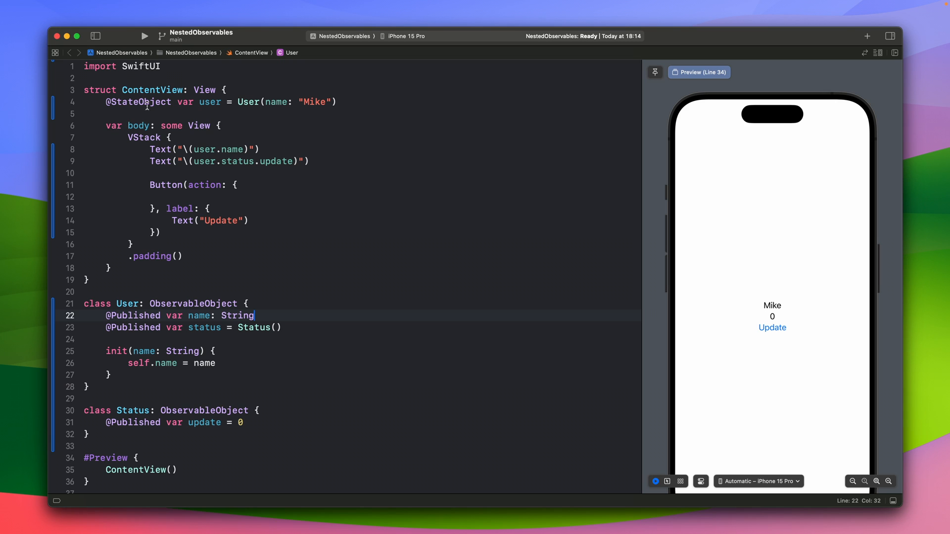
{"action": "double_click", "coordinate": [205, 89]}
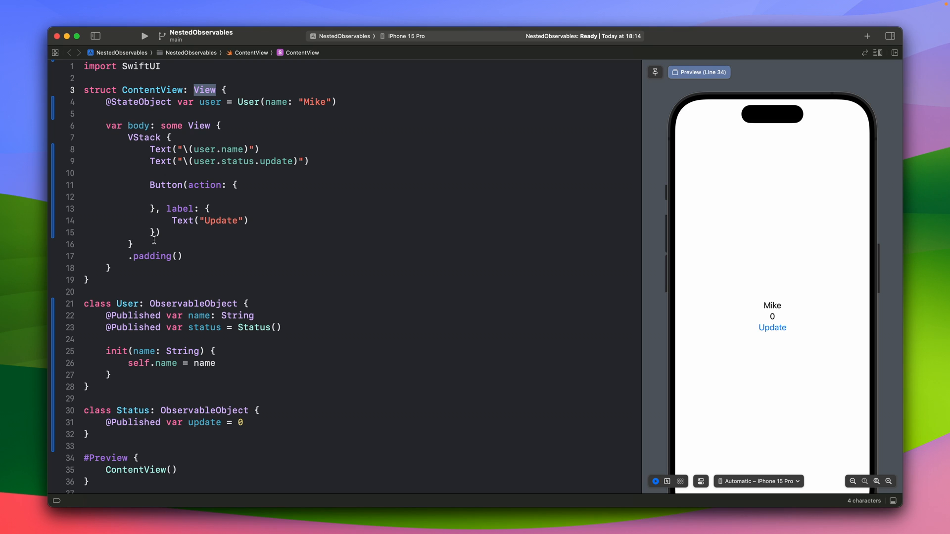
{"action": "mouse_move", "coordinate": [202, 152]}
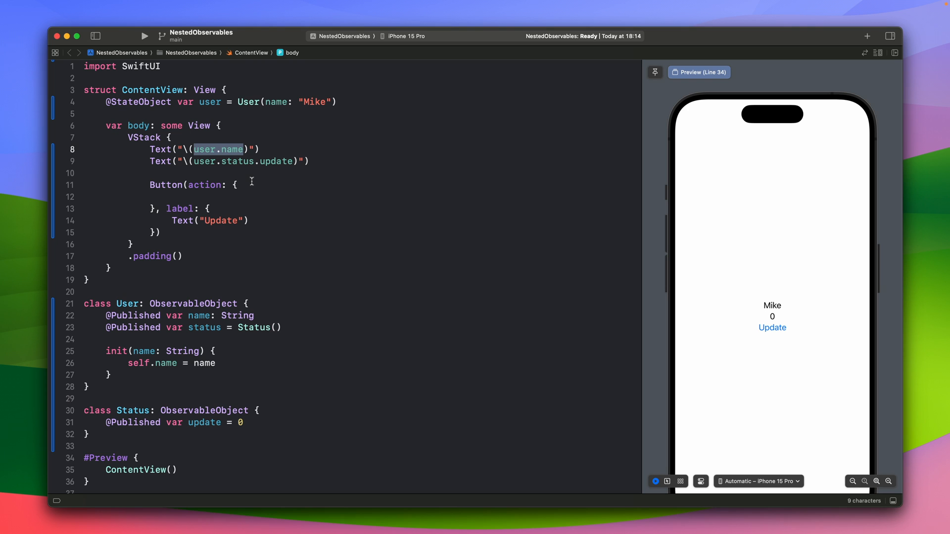
Add user.name = "Test" to the button action; tapping Update changes Mike to Test.
{"action": "type", "text": "u"}
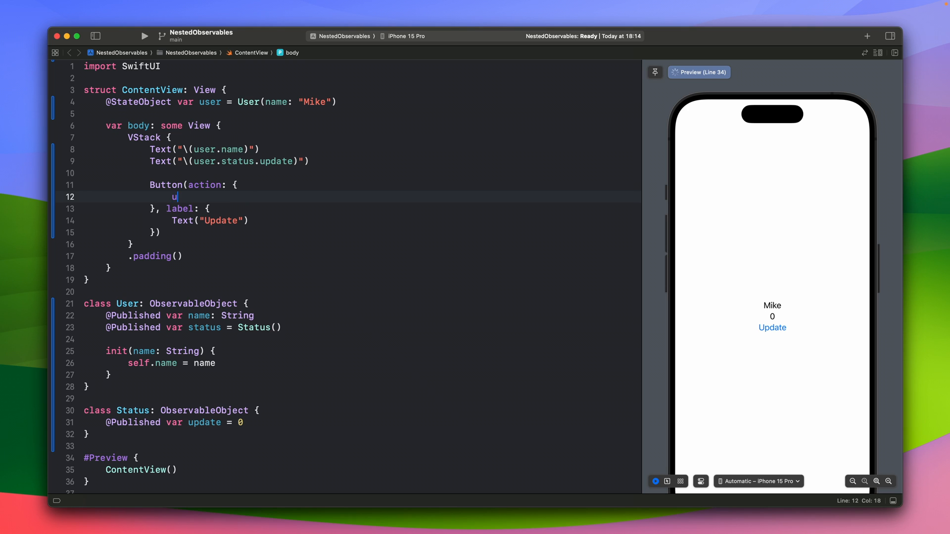
{"action": "type", "text": "ser.name = \"Test"}
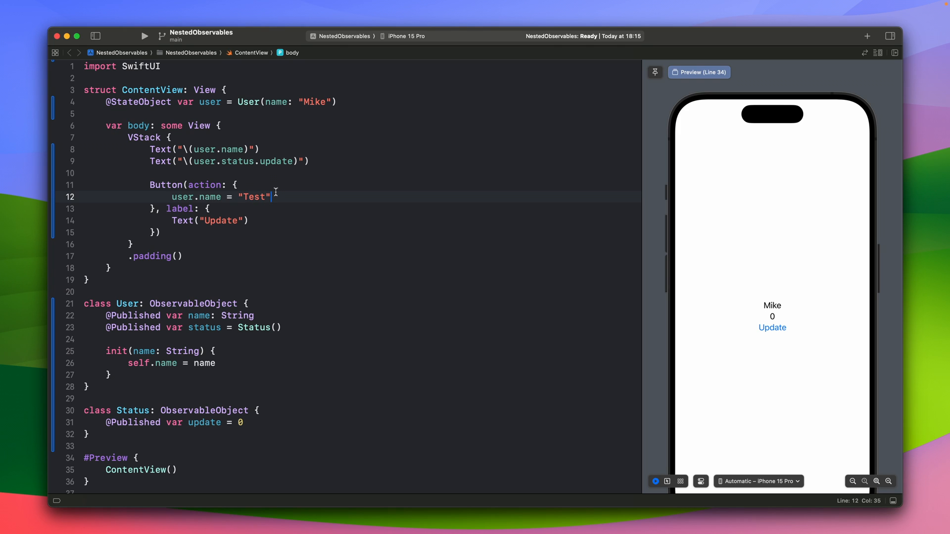
{"action": "mouse_move", "coordinate": [281, 196]}
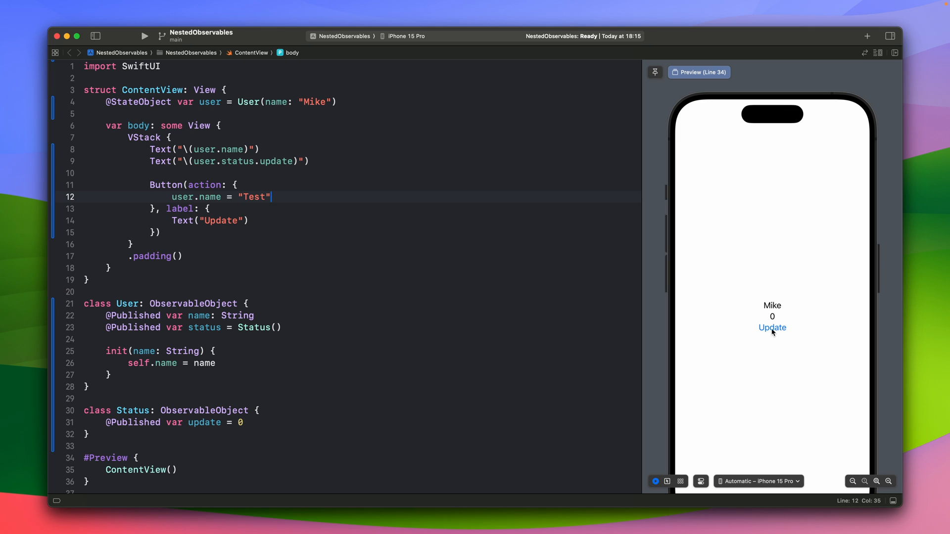
{"action": "left_click", "coordinate": [772, 328]}
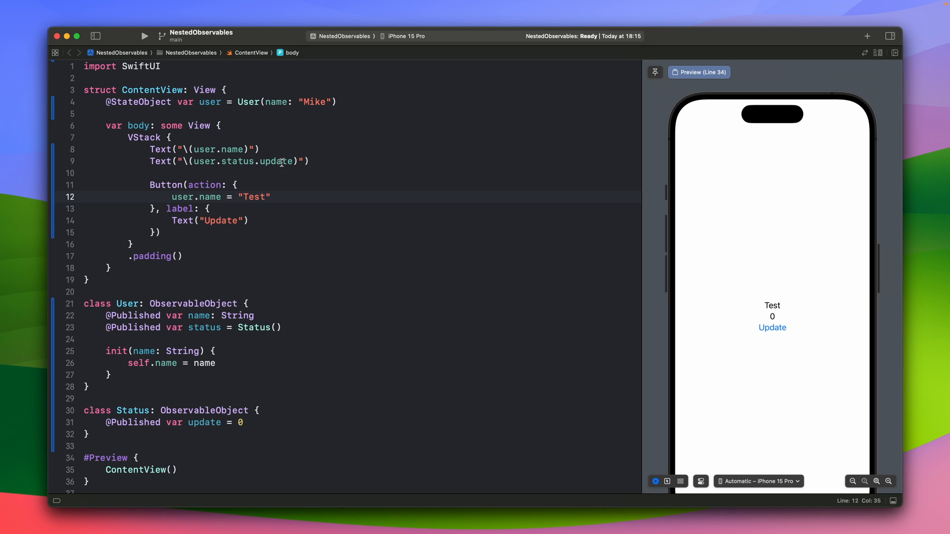
{"action": "left_click", "coordinate": [204, 423]}
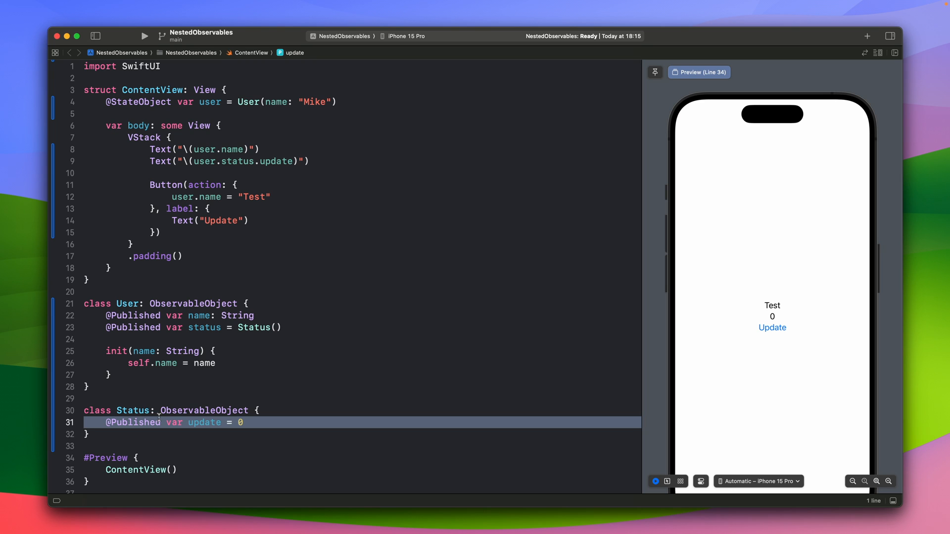
{"action": "left_click", "coordinate": [271, 196]}
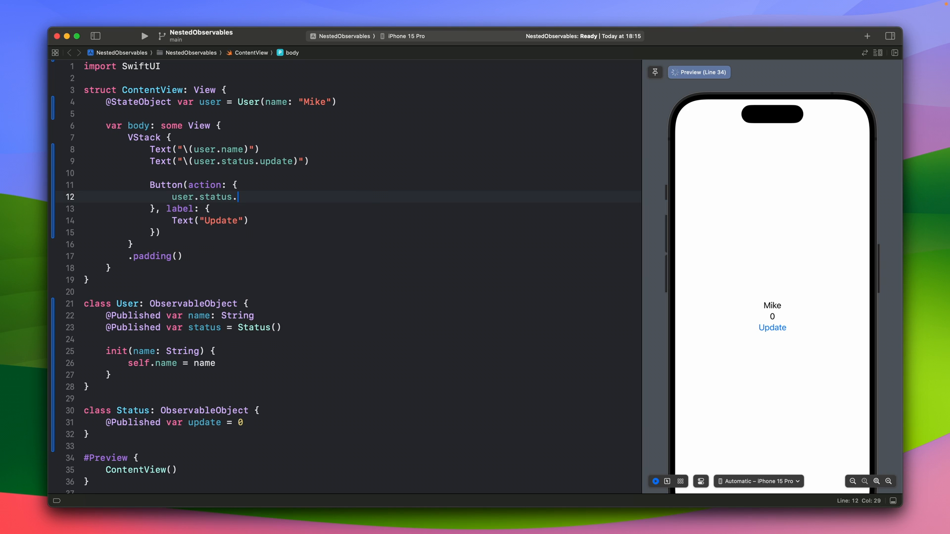
{"action": "type", "text": "update"}
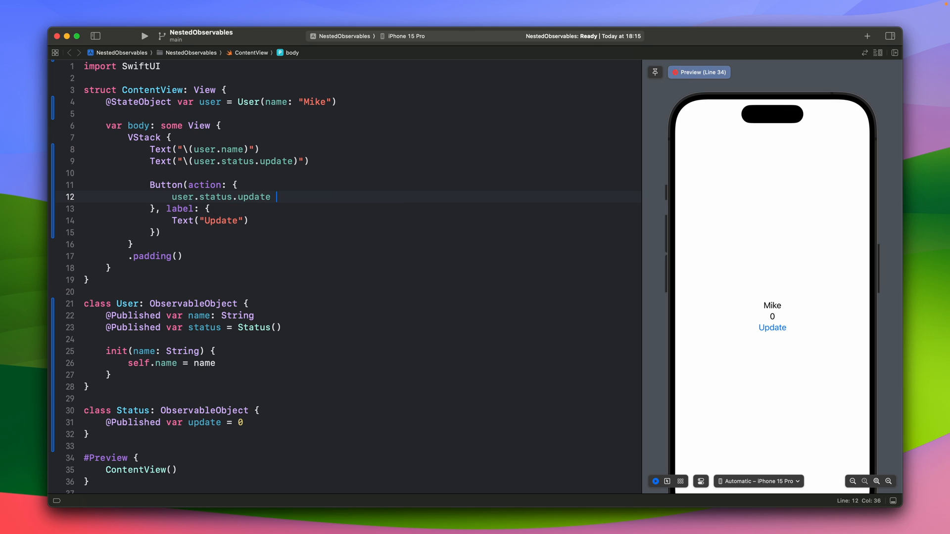
{"action": "type", "text": "+= 1"}
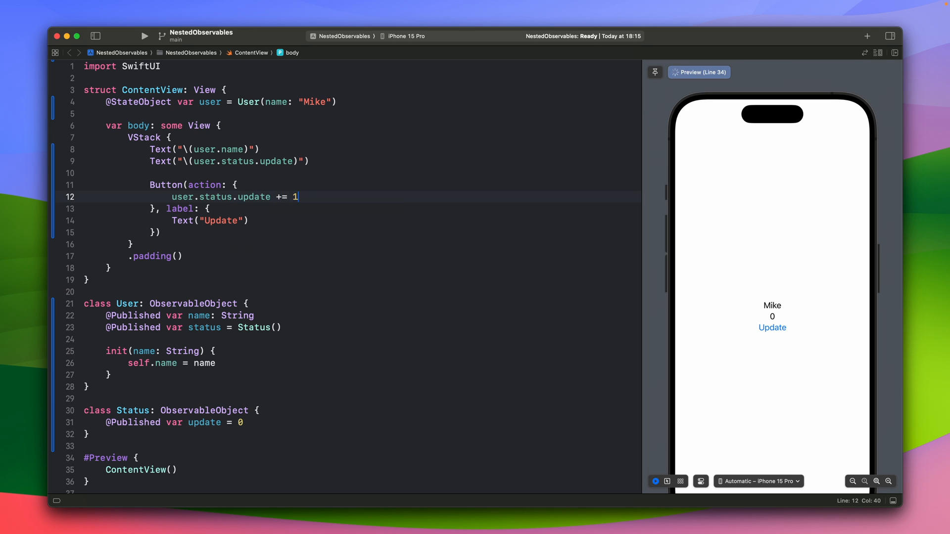
{"action": "mouse_move", "coordinate": [752, 315]}
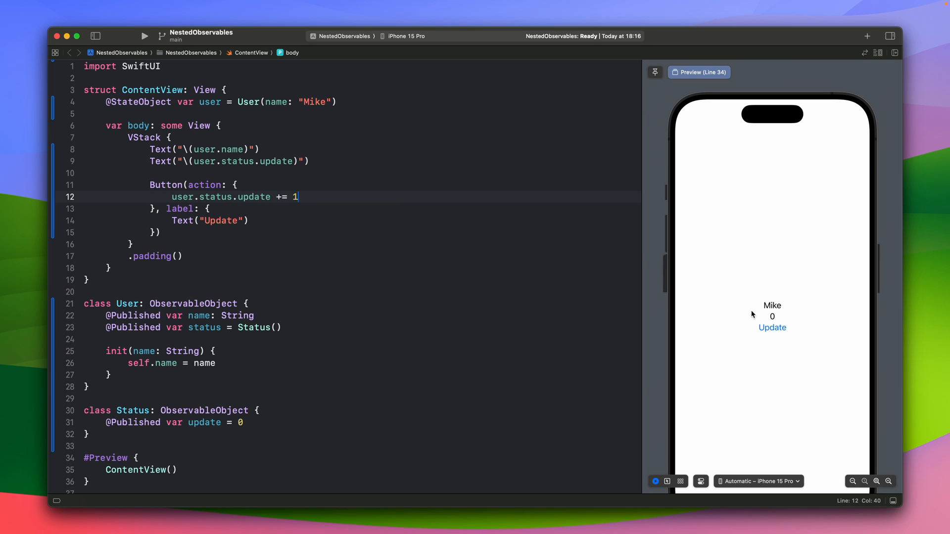
{"action": "mouse_move", "coordinate": [773, 334]}
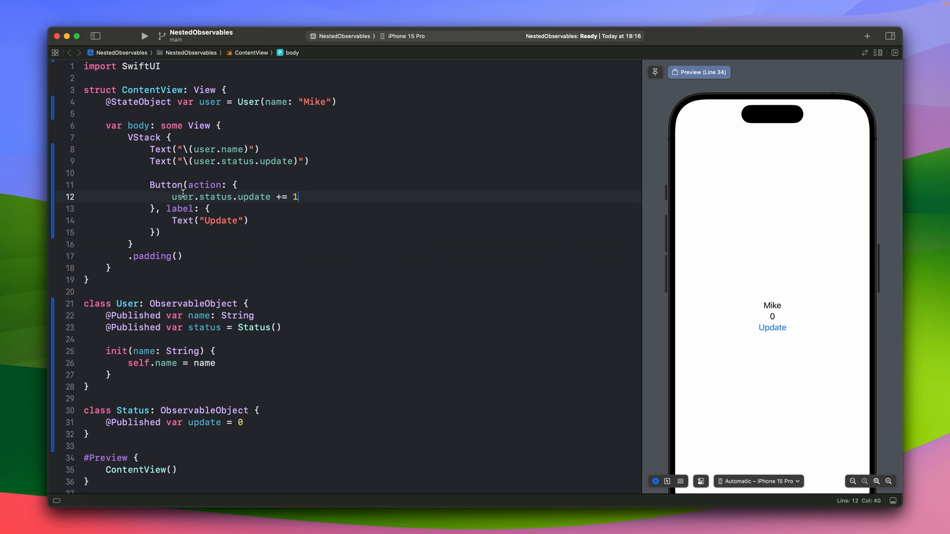
{"action": "triple_click", "coordinate": [233, 197]}
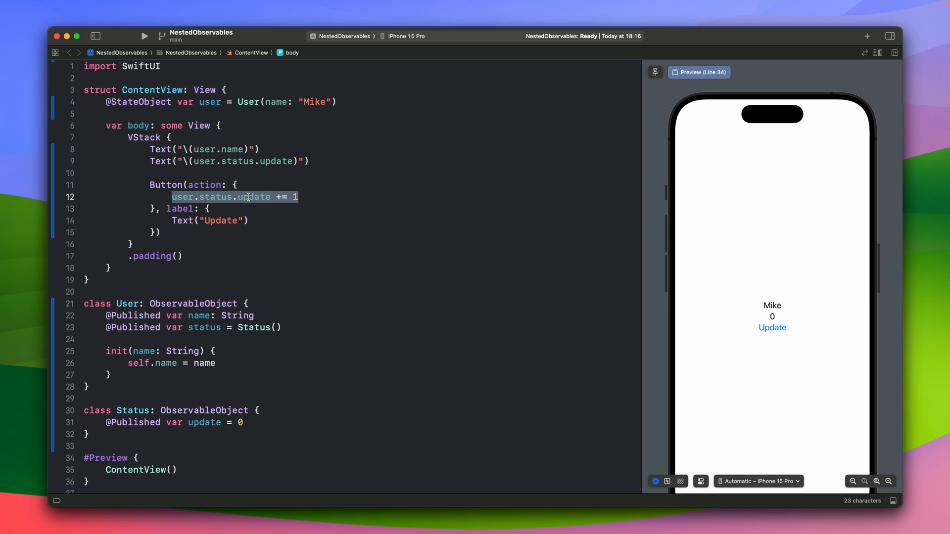
{"action": "left_click", "coordinate": [480, 214]}
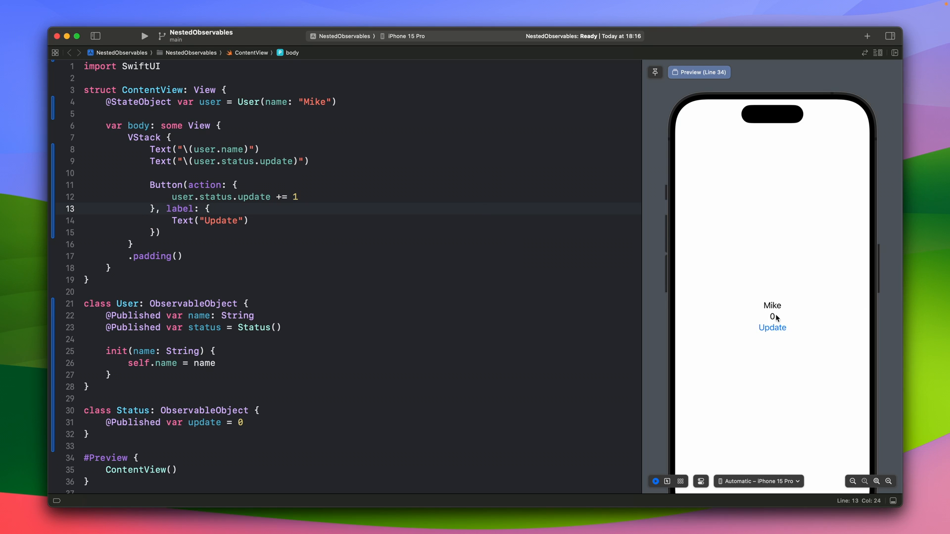
{"action": "mouse_move", "coordinate": [770, 332]}
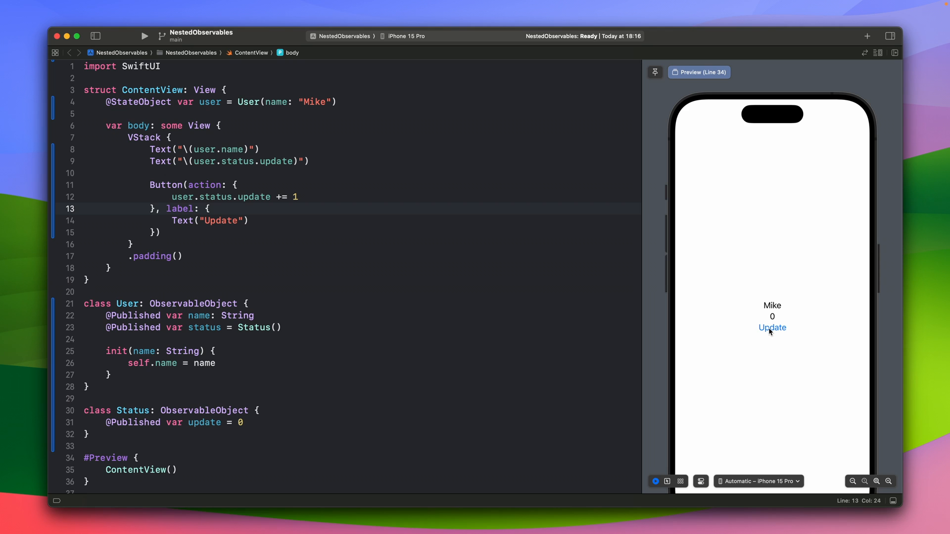
{"action": "mouse_move", "coordinate": [441, 324]}
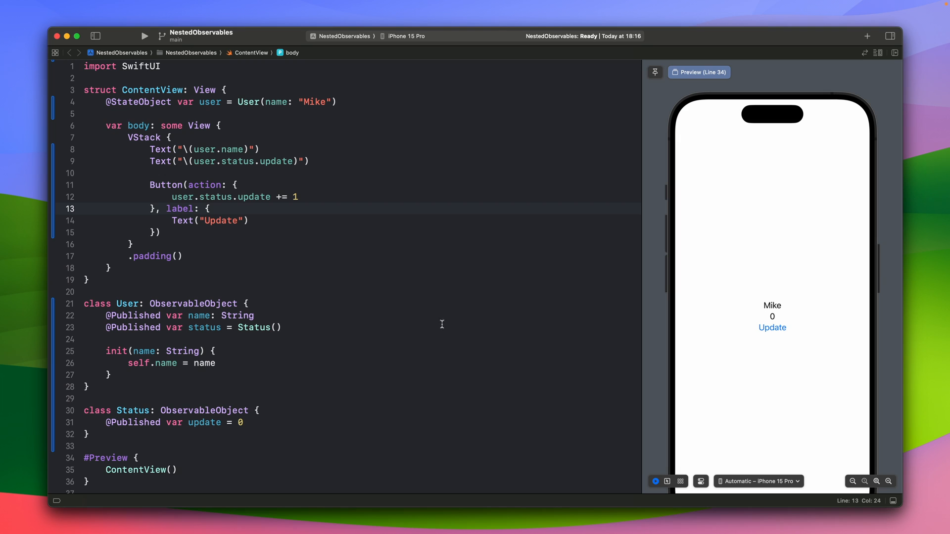
{"action": "mouse_move", "coordinate": [185, 307]}
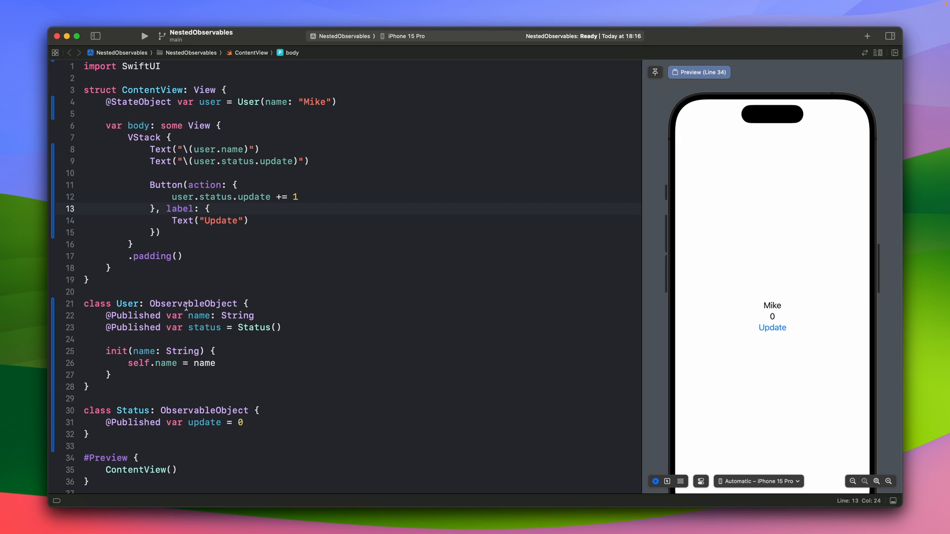
{"action": "double_click", "coordinate": [203, 327]}
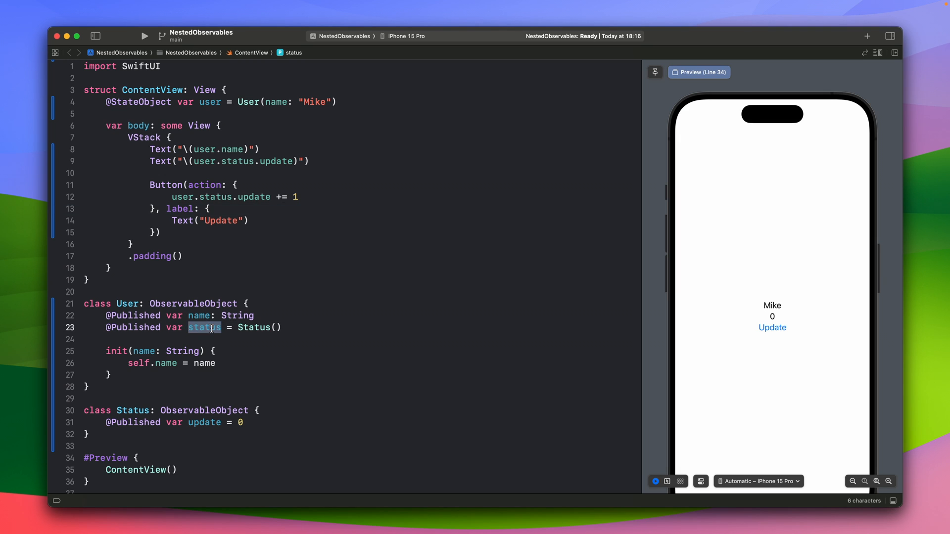
{"action": "mouse_move", "coordinate": [200, 315]}
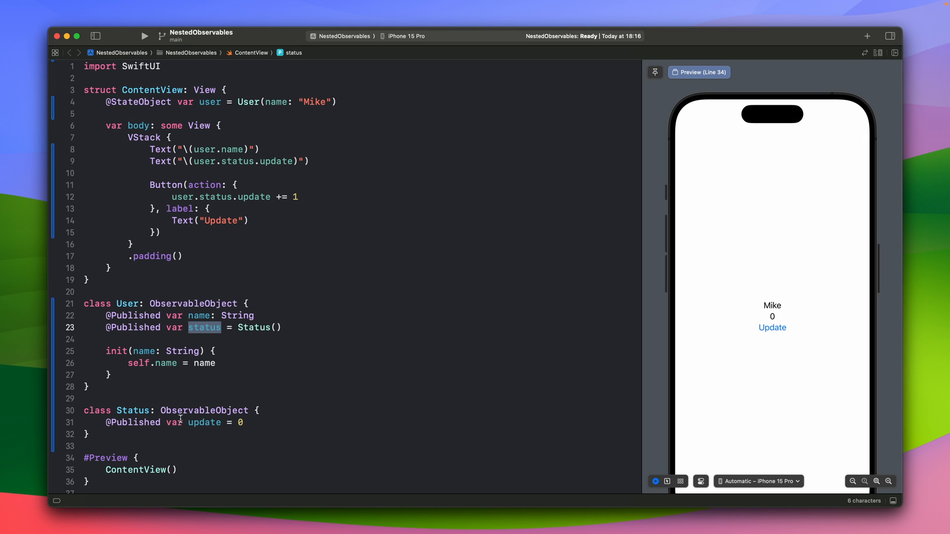
{"action": "double_click", "coordinate": [204, 423]}
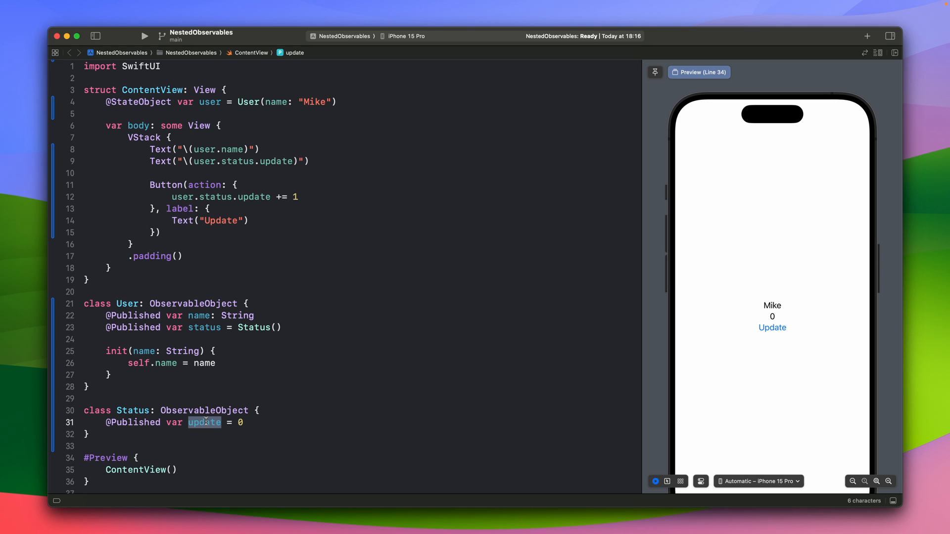
{"action": "left_click", "coordinate": [204, 409]}
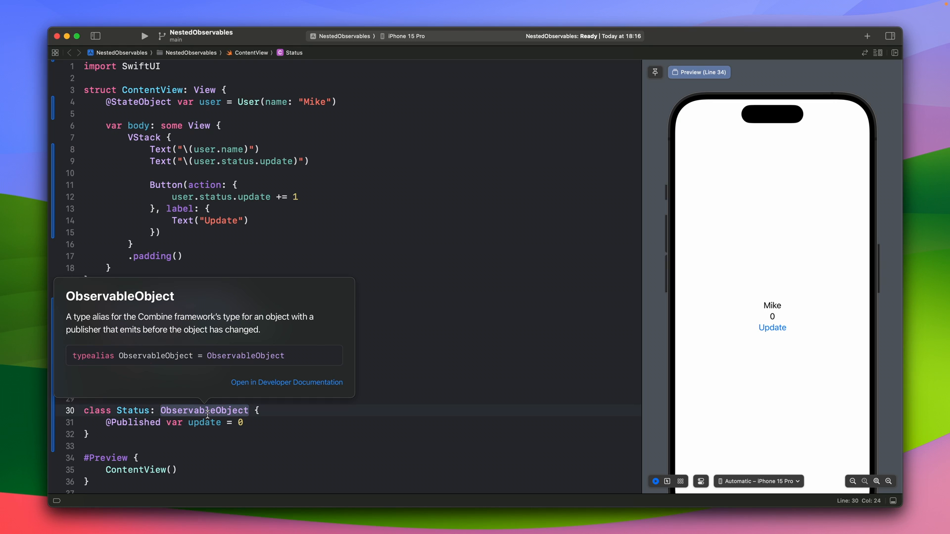
{"action": "mouse_move", "coordinate": [259, 421]}
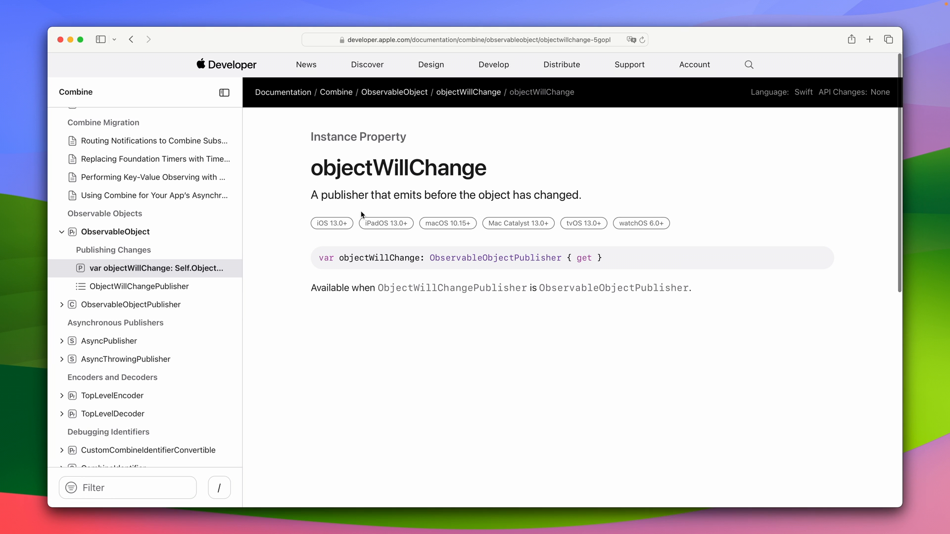
{"action": "mouse_move", "coordinate": [396, 210]}
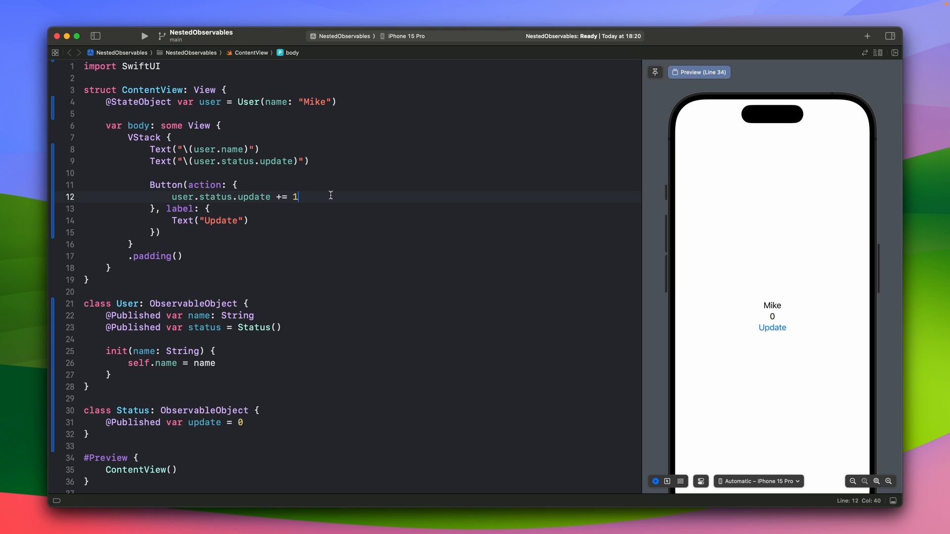
{"action": "left_click", "coordinate": [238, 327]}
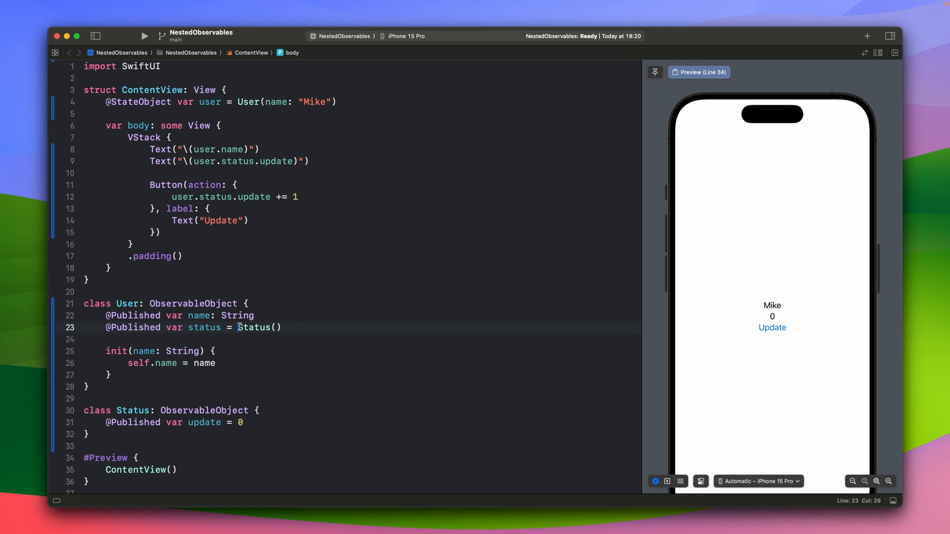
{"action": "double_click", "coordinate": [253, 327]}
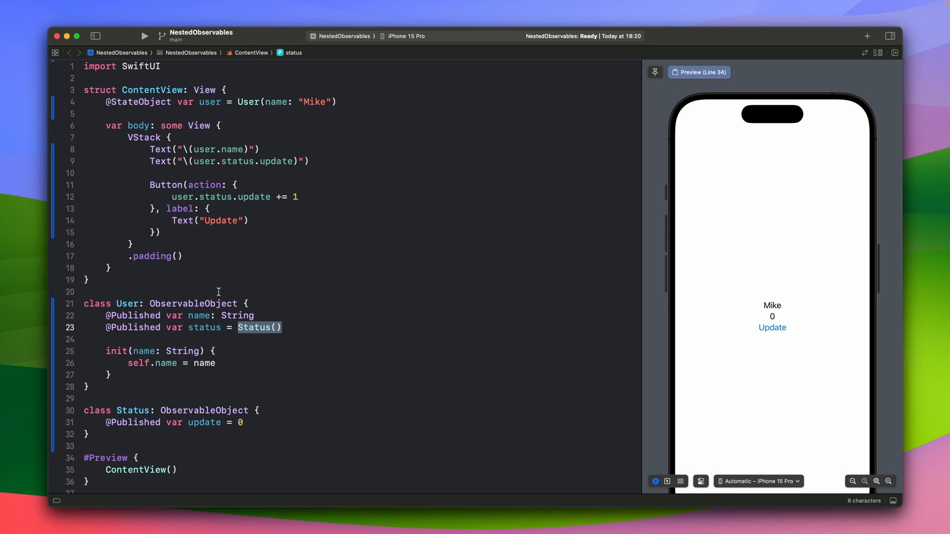
{"action": "mouse_move", "coordinate": [211, 273]}
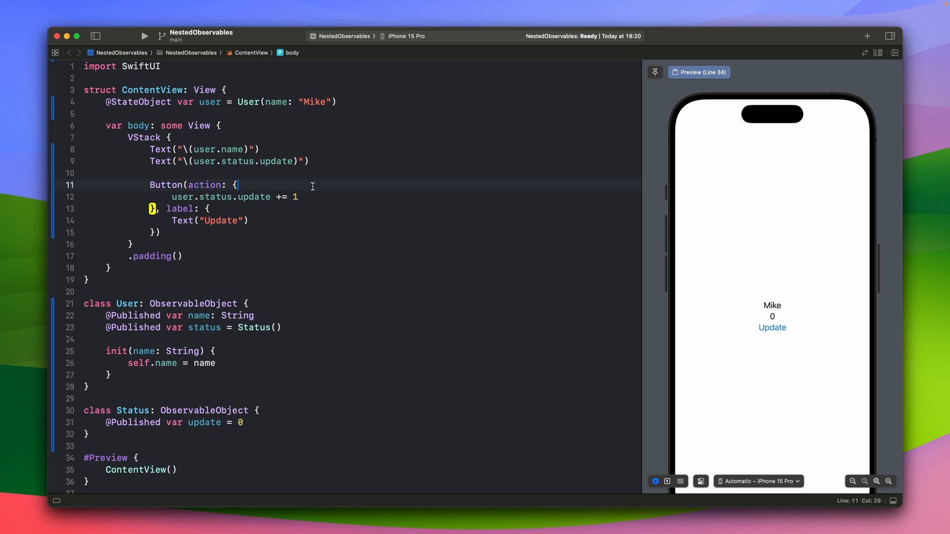
{"action": "key", "text": "enter"}
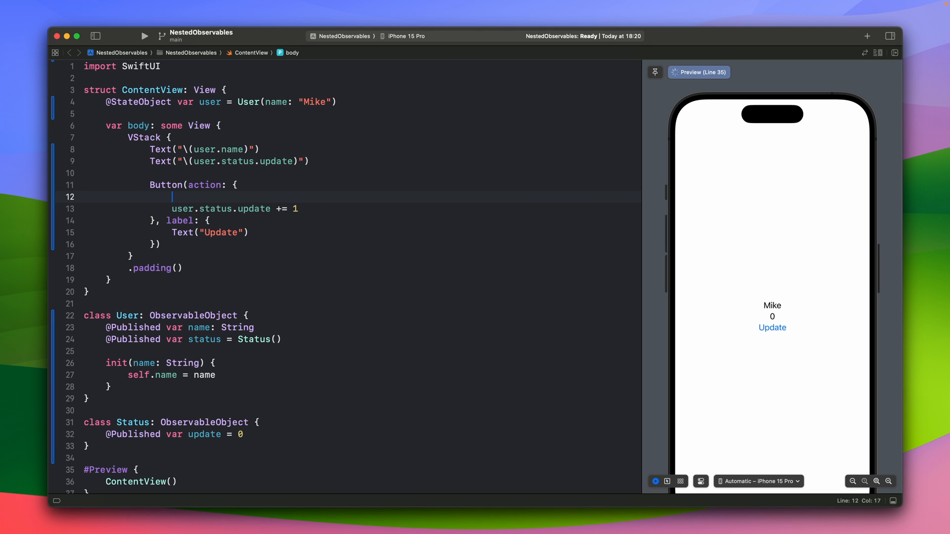
{"action": "type", "text": "user"}
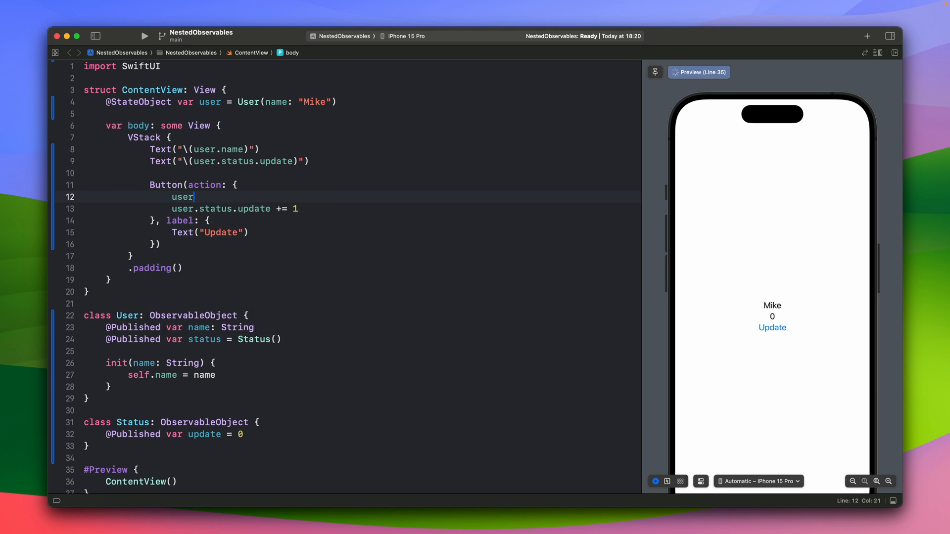
{"action": "type", "text": ".name = \"Test\""}
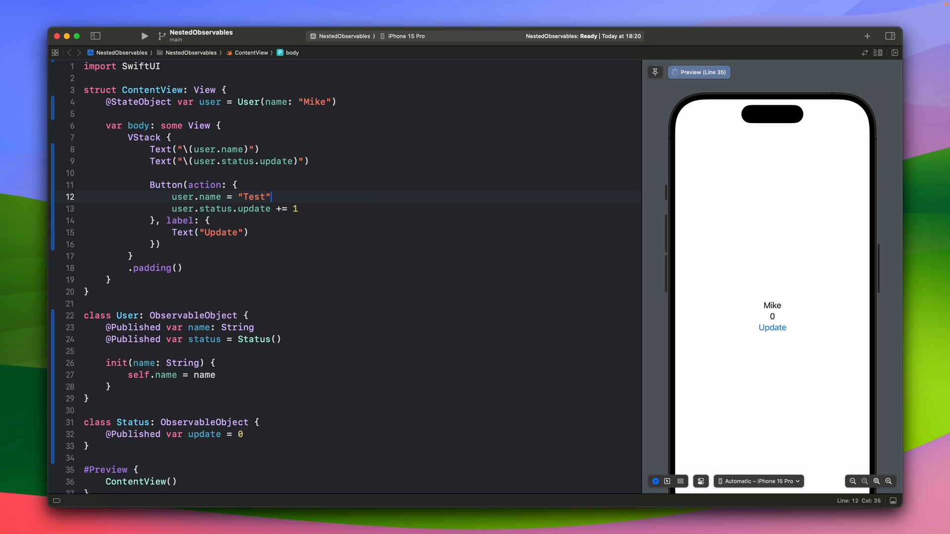
{"action": "double_click", "coordinate": [131, 328]}
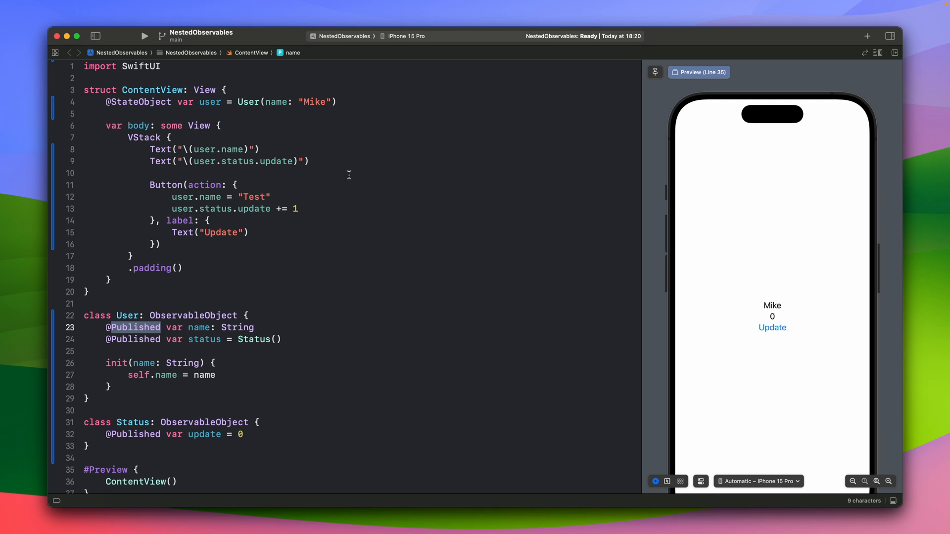
{"action": "mouse_move", "coordinate": [281, 209]}
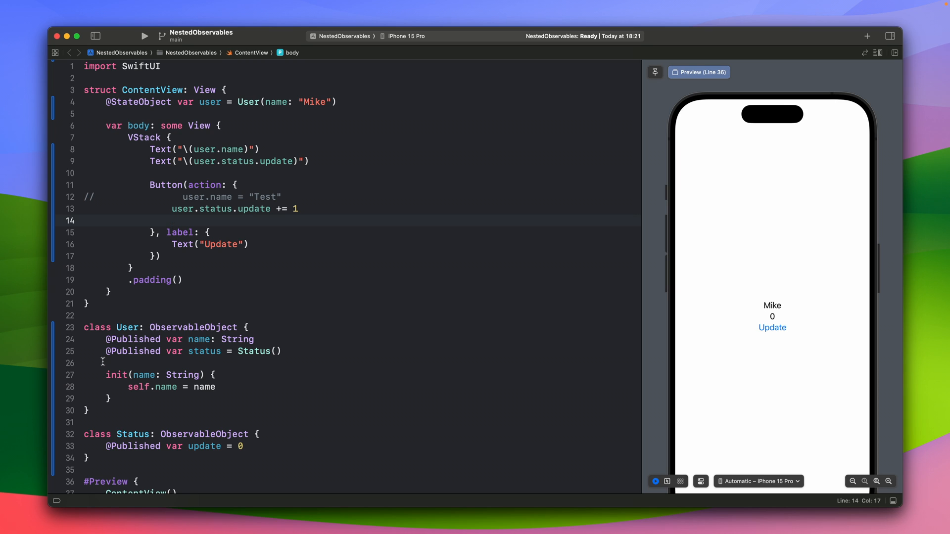
Add user.objectWillChange.send() after the increment so tapping Update raises the preview counter.
{"action": "type", "text": "user.objectWillChange"}
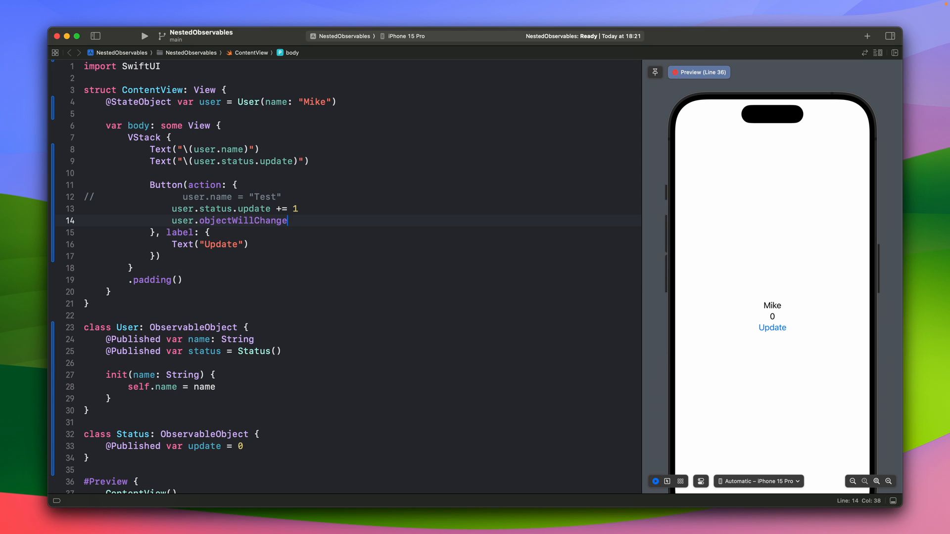
{"action": "type", "text": ".send()"}
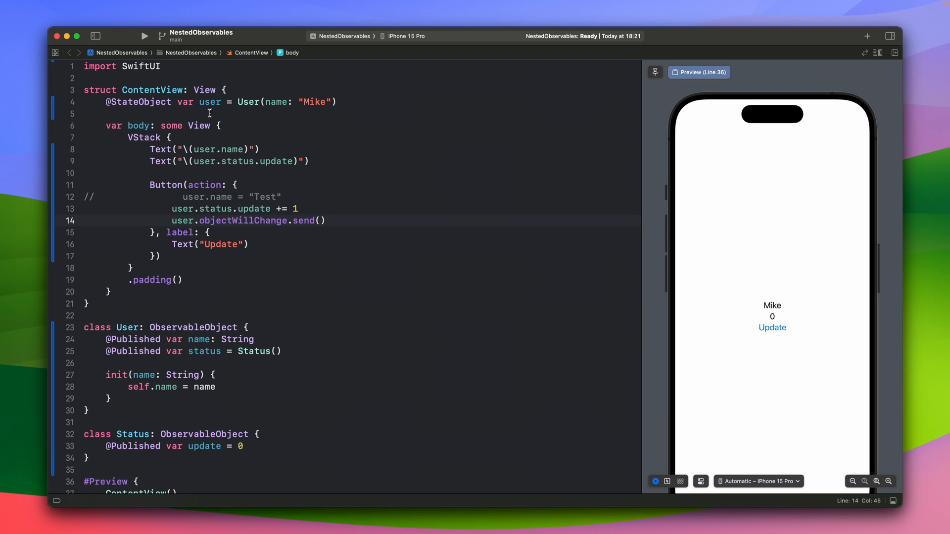
{"action": "mouse_move", "coordinate": [218, 221]}
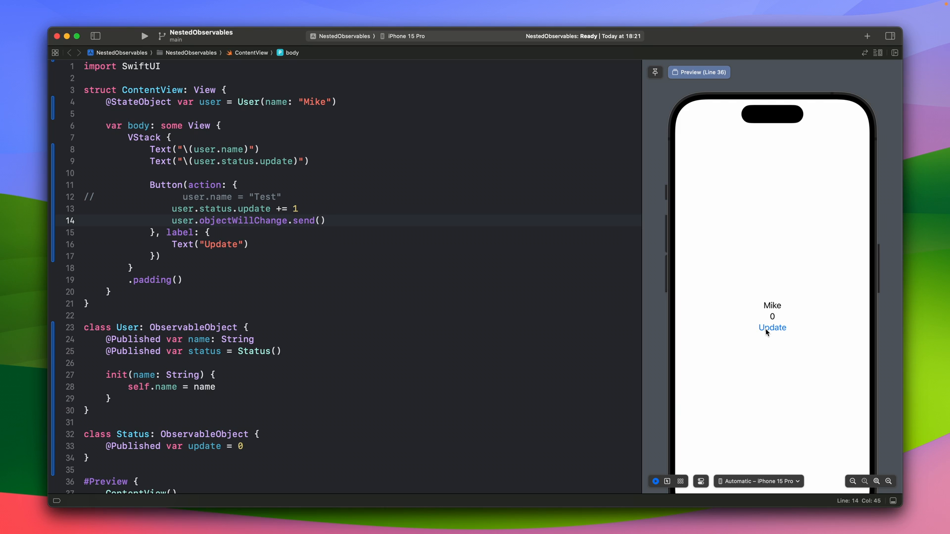
{"action": "left_click", "coordinate": [772, 328]}
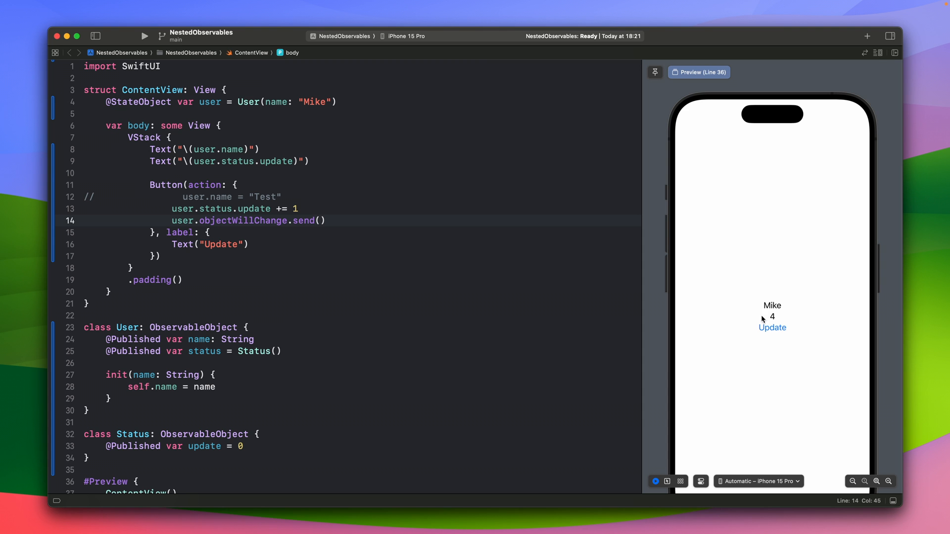
{"action": "mouse_move", "coordinate": [760, 353]}
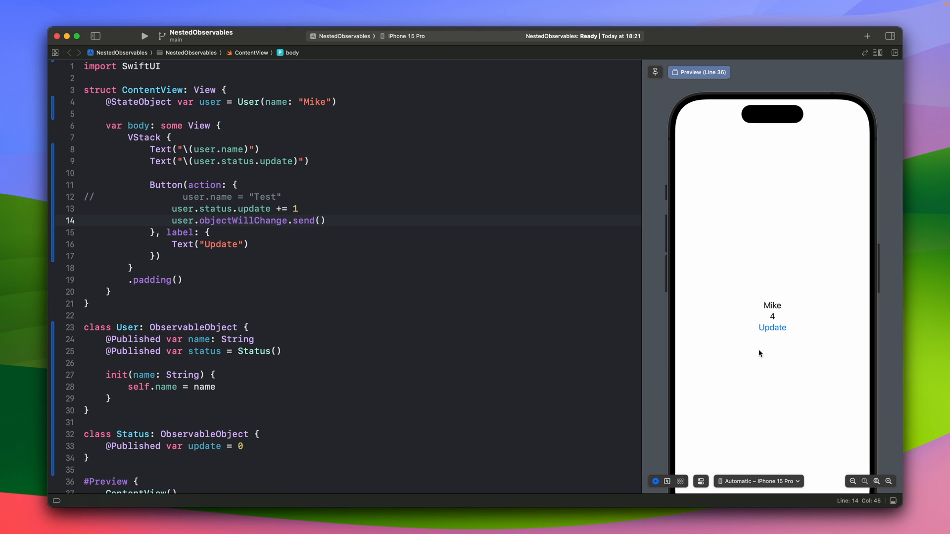